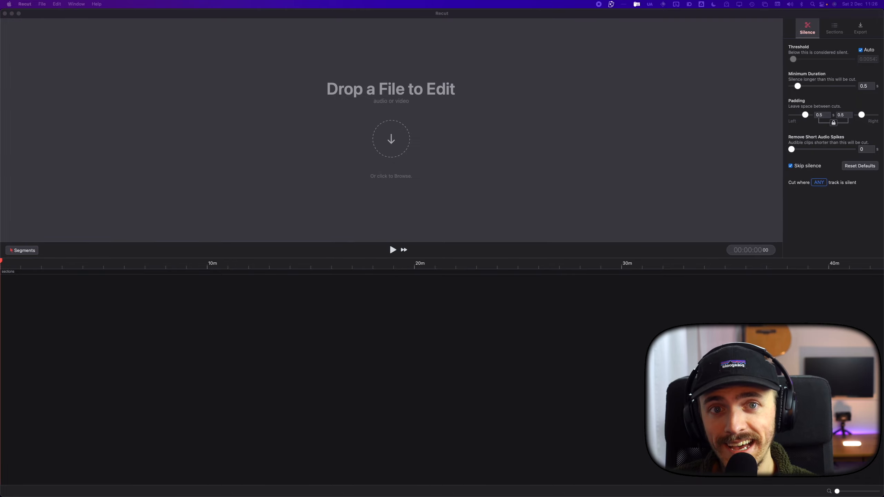
Load Guitar Tone Fenrir SCREEN.mov into Recut so its silences are marked.
left_click_drag(435, 344, 435, 344)
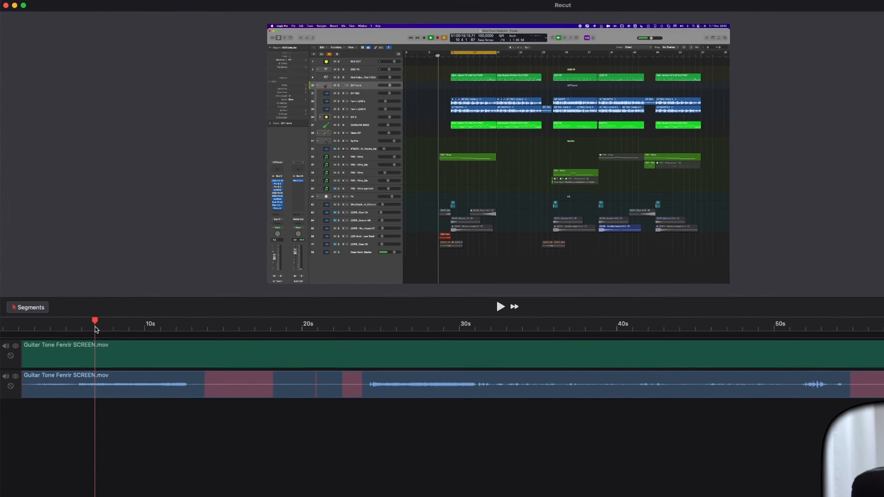
Disable the Auto threshold and raise silence threshold to 0.0226, marking 285 cuts.
left_click(500, 306)
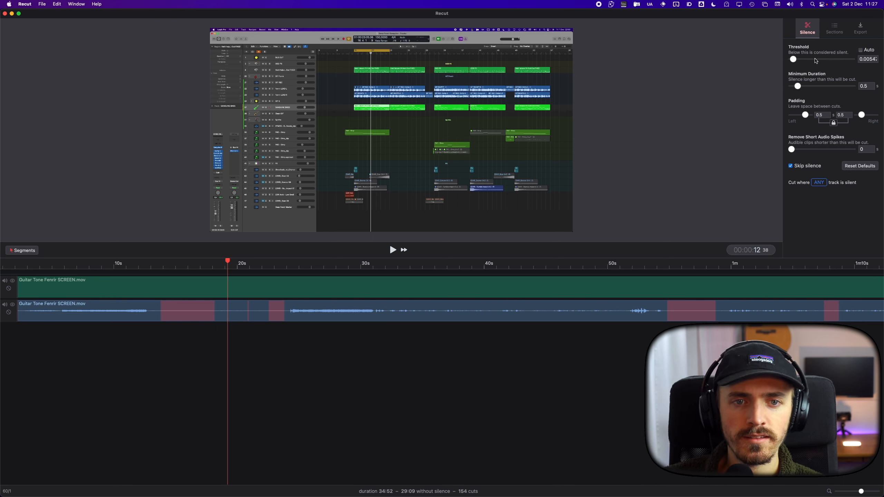
left_click_drag(793, 59, 797, 58)
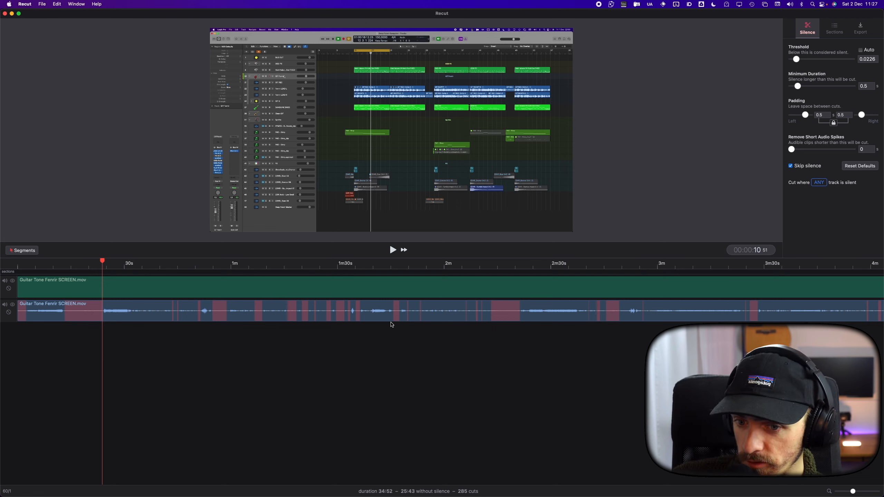
mouse_move(193, 309)
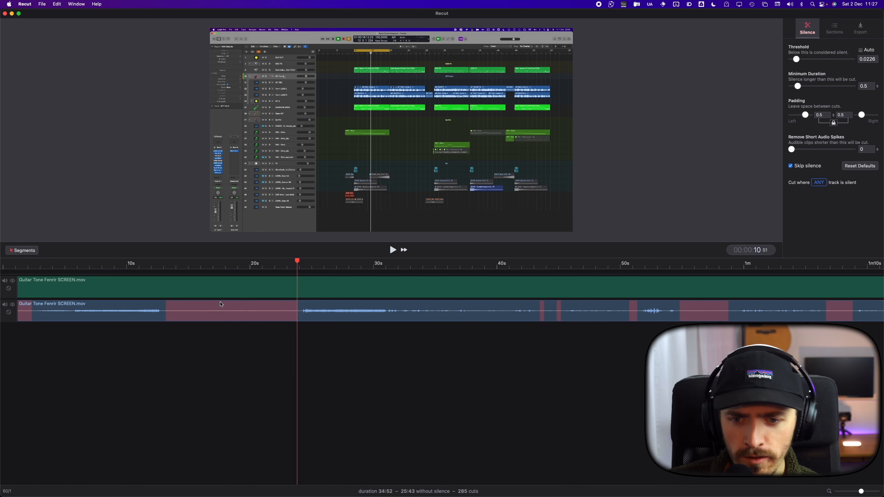
mouse_move(547, 322)
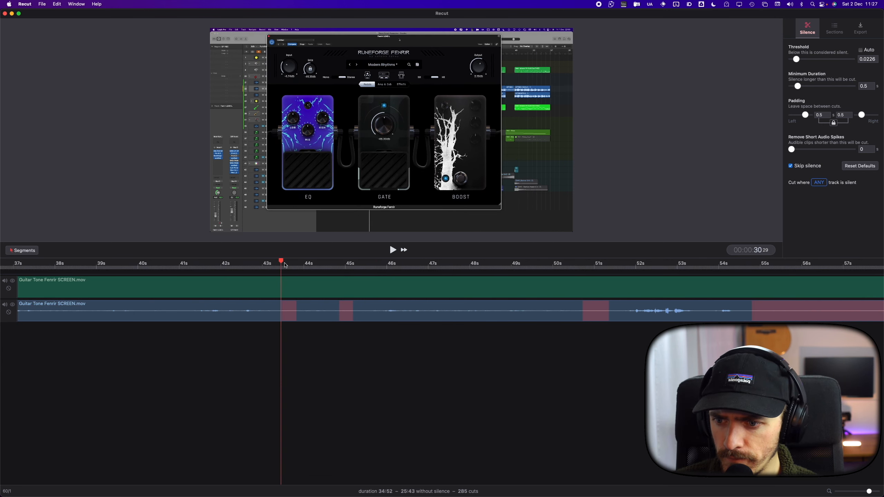
left_click(392, 251)
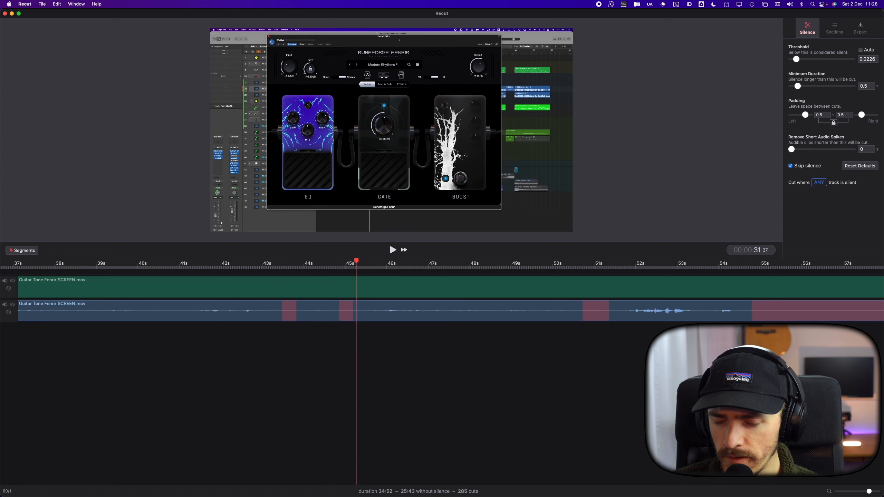
left_click(392, 250)
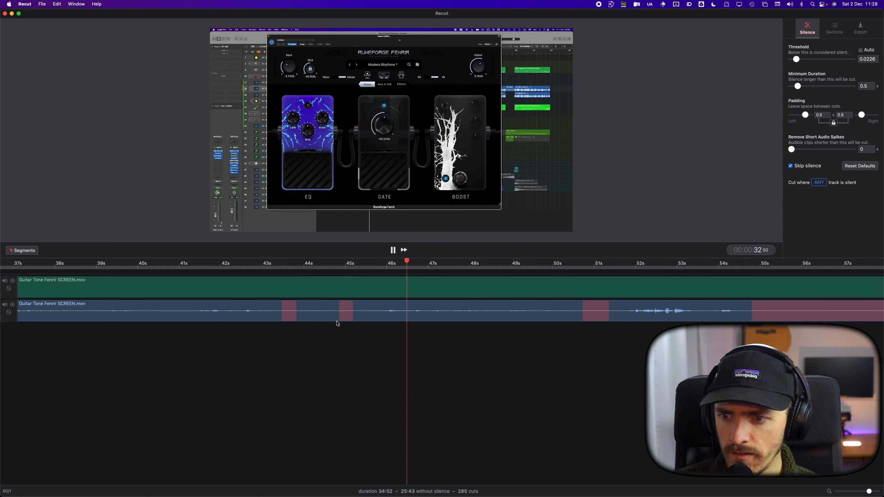
left_click(862, 50)
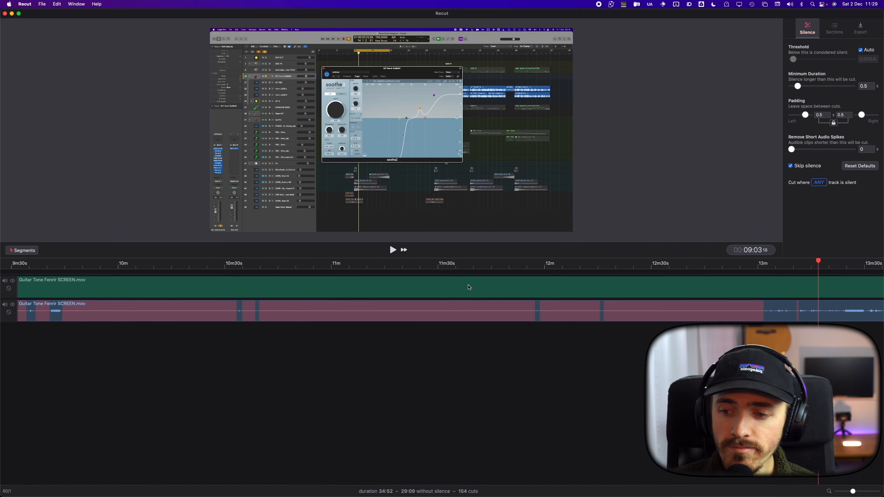
mouse_move(821, 99)
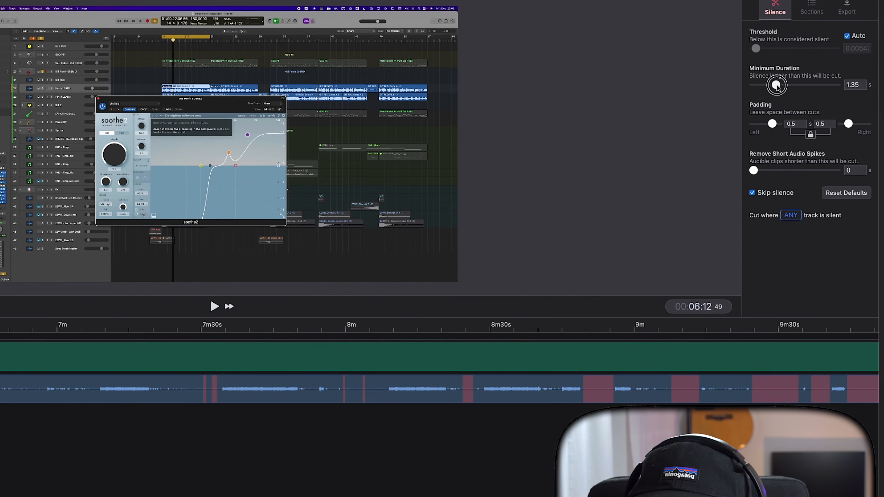
Lower the minimum silence duration to 0.033 s so tiny pauses get cut.
left_click_drag(777, 84, 751, 84)
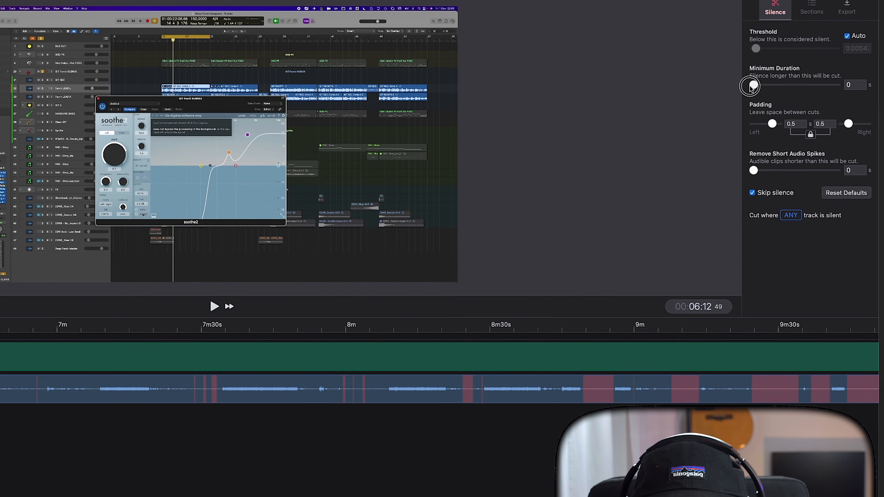
left_click_drag(751, 85, 751, 78)
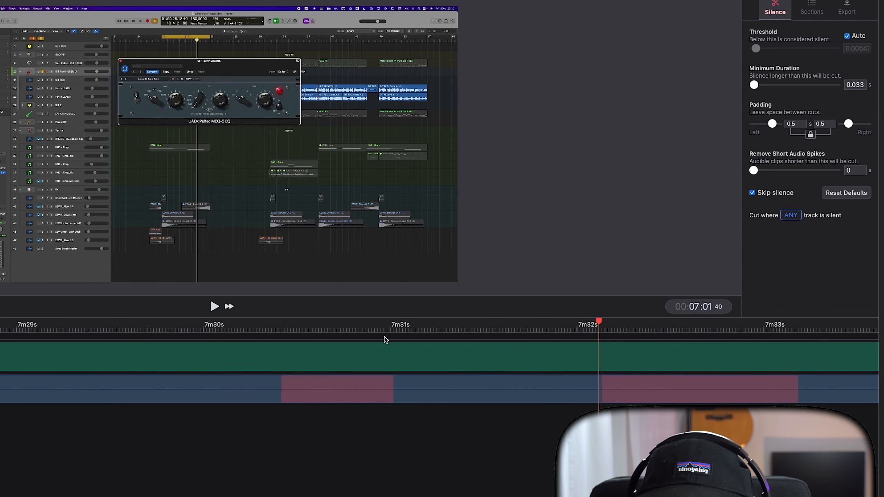
left_click(281, 330)
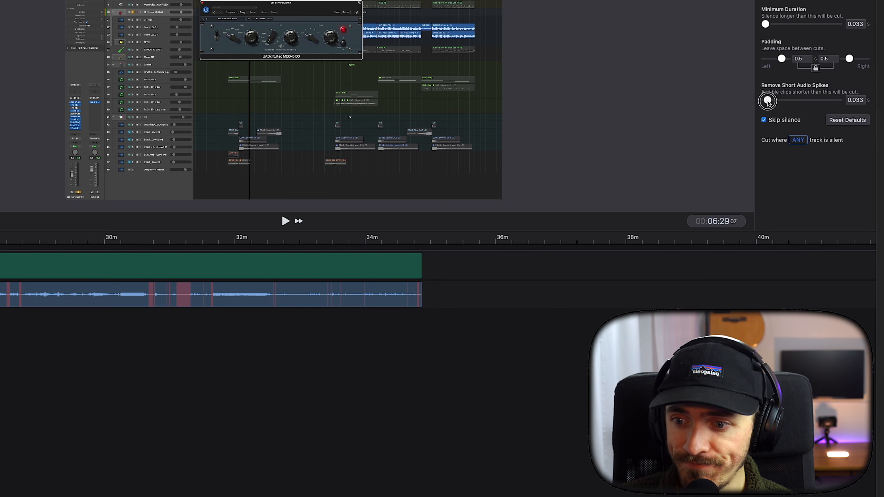
Remove short audio spikes up to 0.15 s (221 cuts, 27:25) and preview the result around 13m11s.
left_click_drag(767, 99, 772, 99)
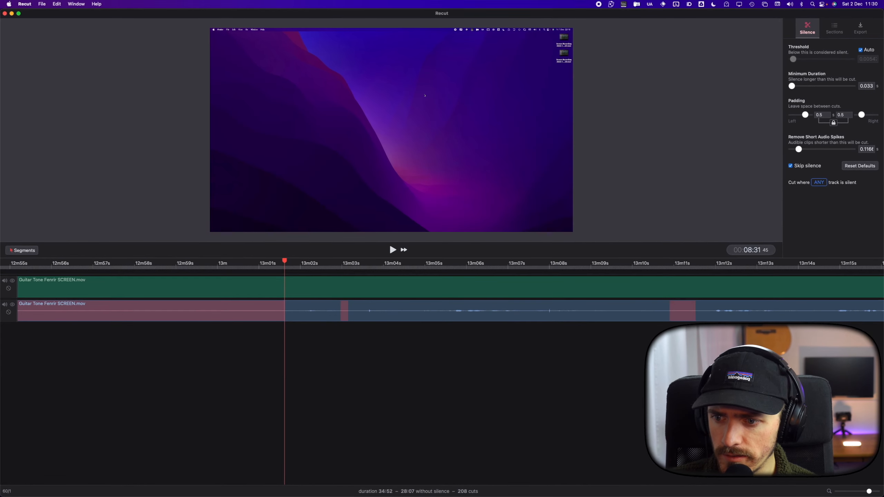
left_click_drag(799, 150, 801, 149)
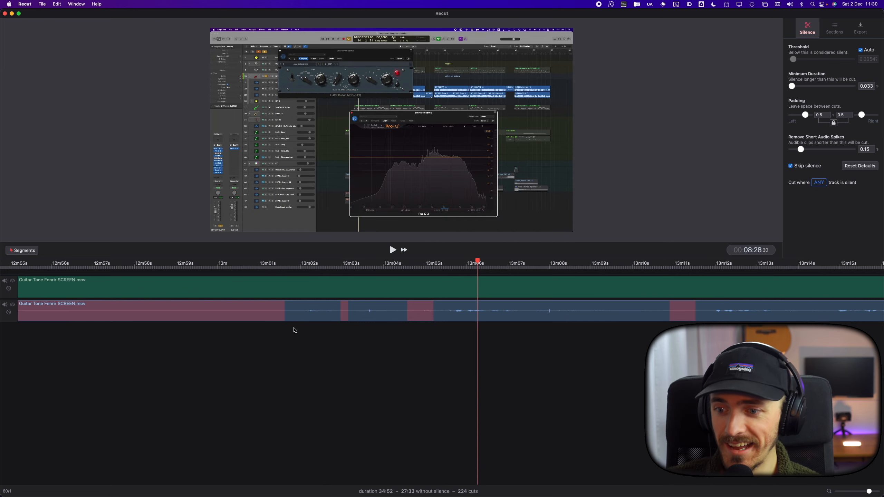
left_click(392, 250)
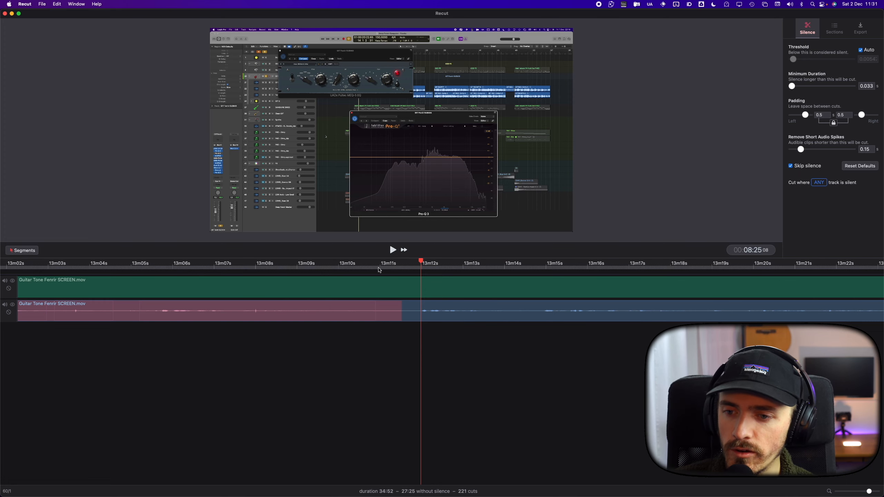
left_click(401, 263)
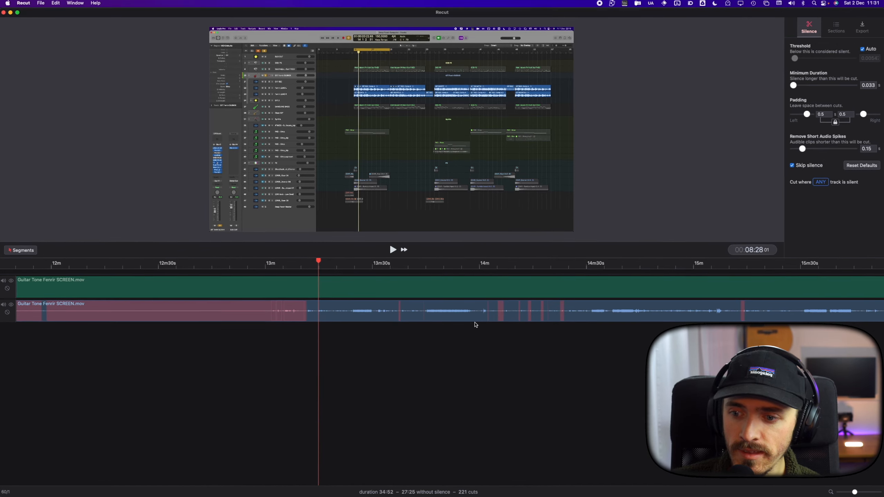
left_click(392, 250)
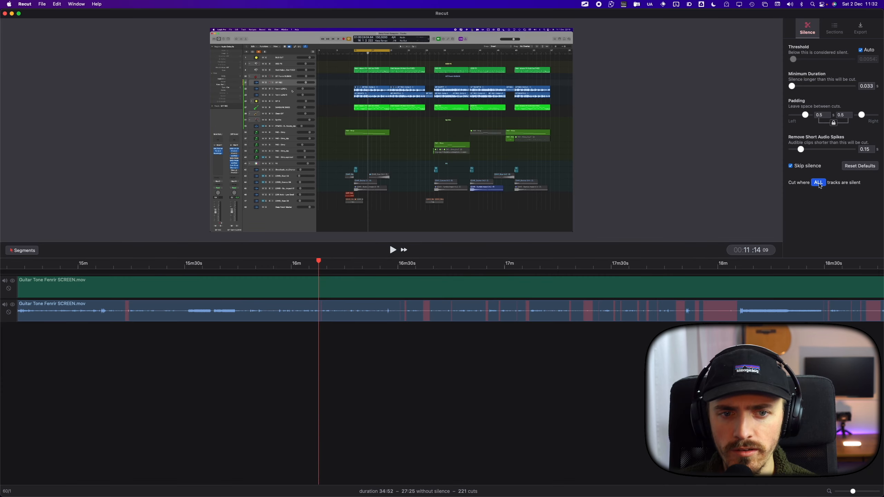
mouse_move(818, 183)
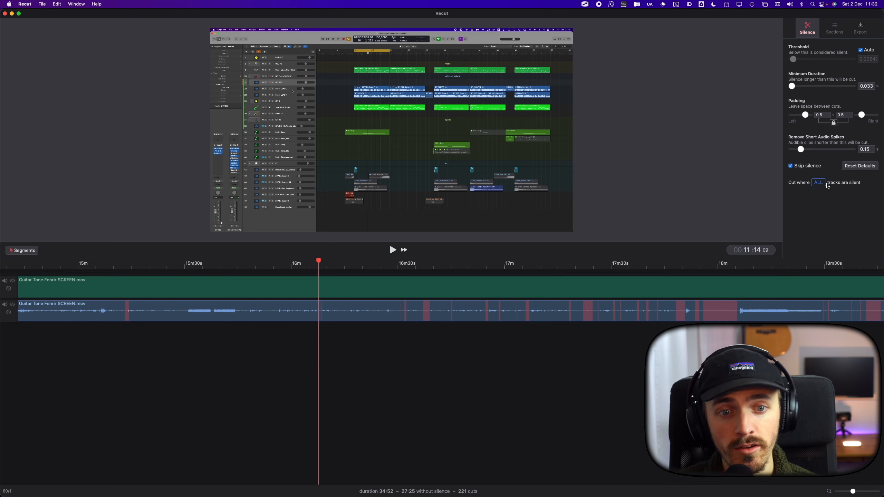
Switch silence cutting from ALL tracks silent to ANY track silent.
left_click(818, 183)
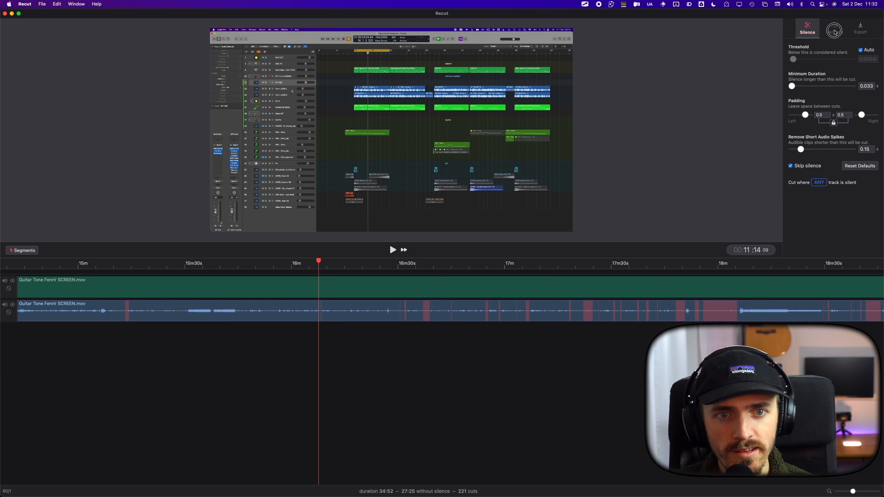
Show the Sections settings, splitting on silences over 5 s into 14 sections.
left_click(833, 28)
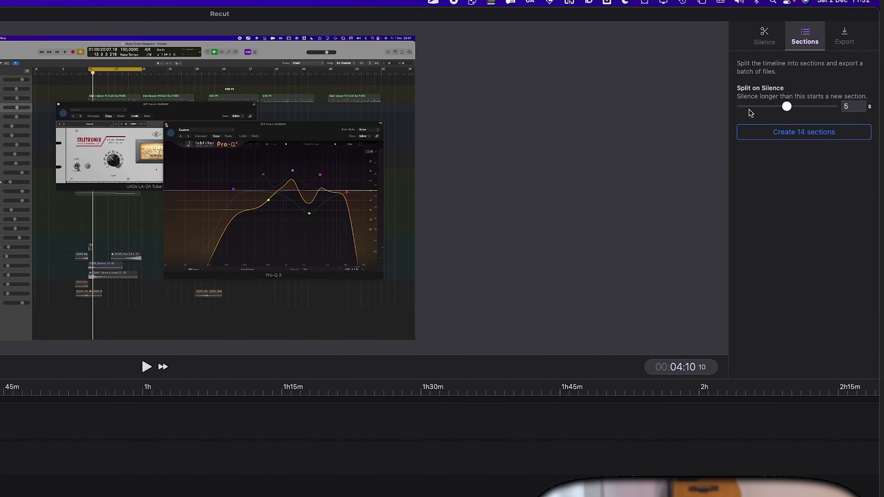
mouse_move(830, 113)
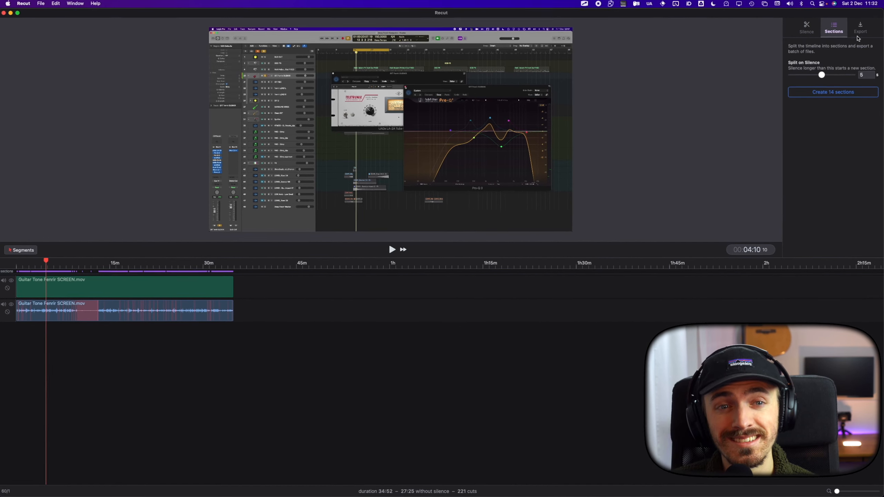
Bring up the Timeline export options for a Final Cut Pro (.fcpxml) cut list.
left_click(861, 27)
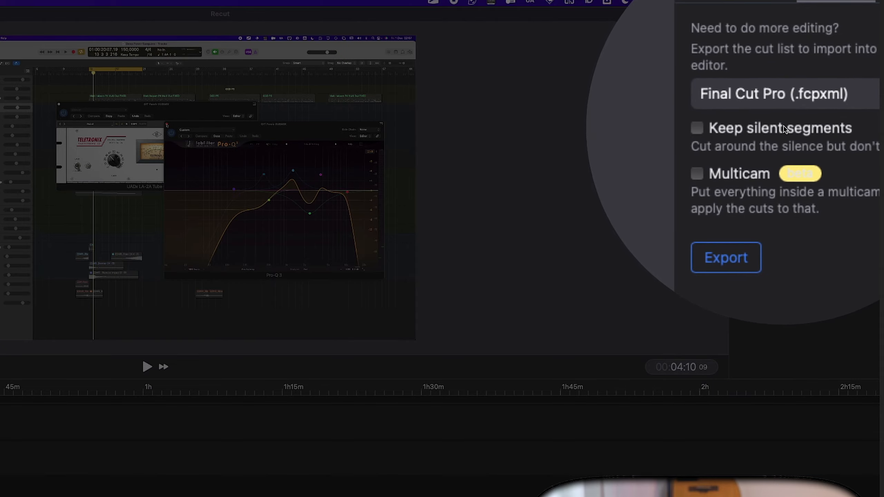
left_click(784, 94)
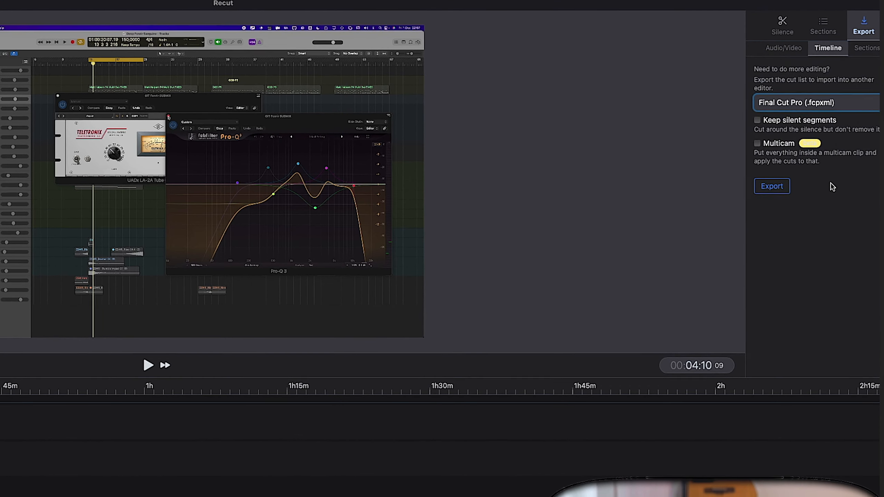
Review Audio/Video export, keeping 2560x1440 and Video (mp4), then return to Sections.
left_click(783, 48)
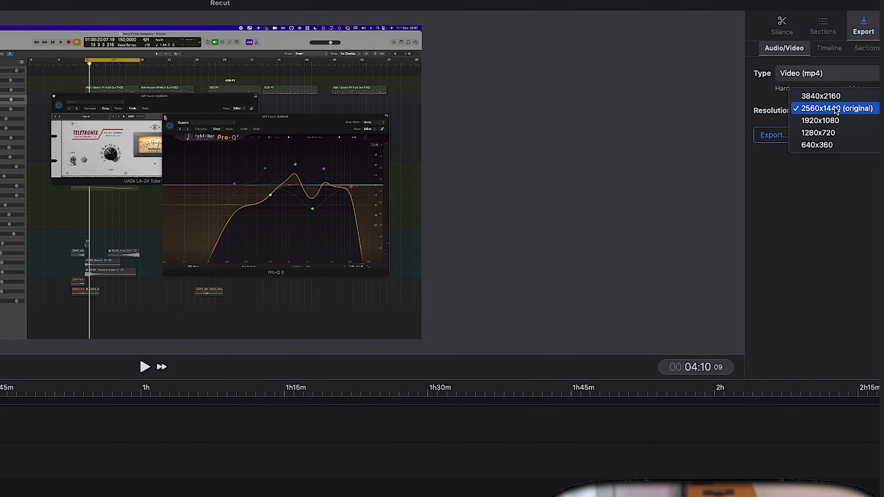
mouse_move(868, 116)
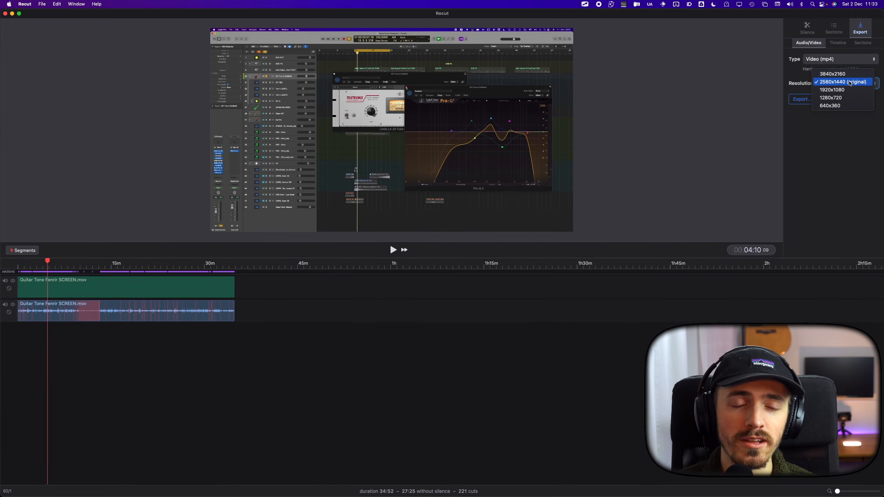
left_click(840, 58)
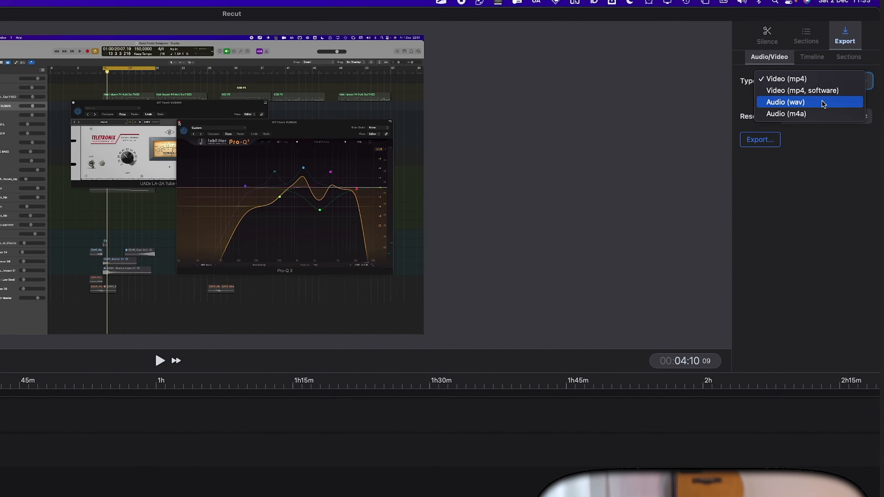
left_click(788, 78)
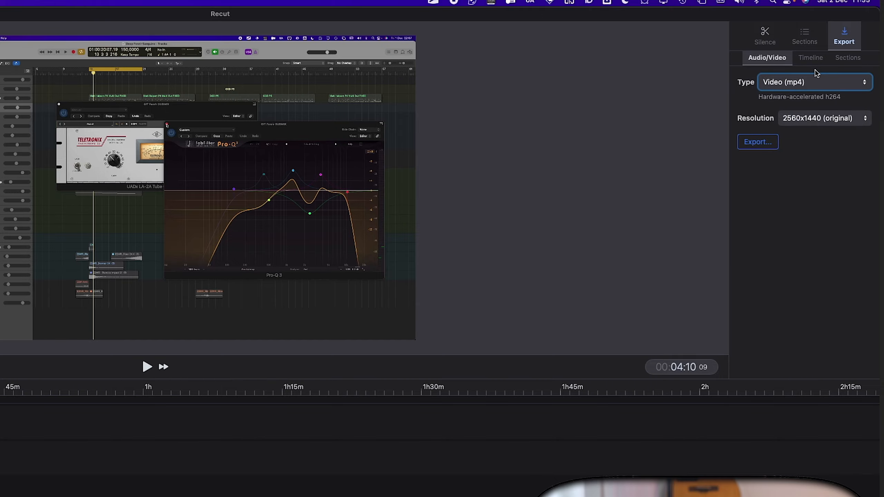
left_click(848, 57)
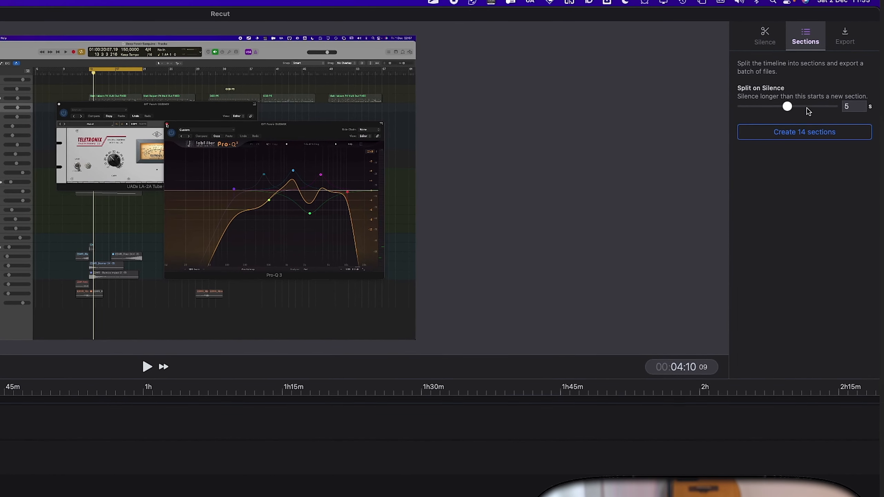
Show the Sections export options for saving 14 sections as separate mp4 files.
left_click(844, 36)
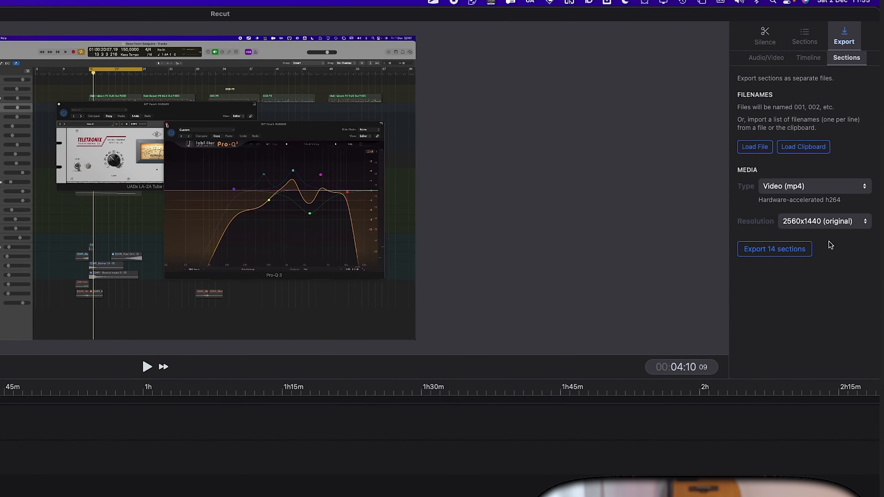
left_click(813, 186)
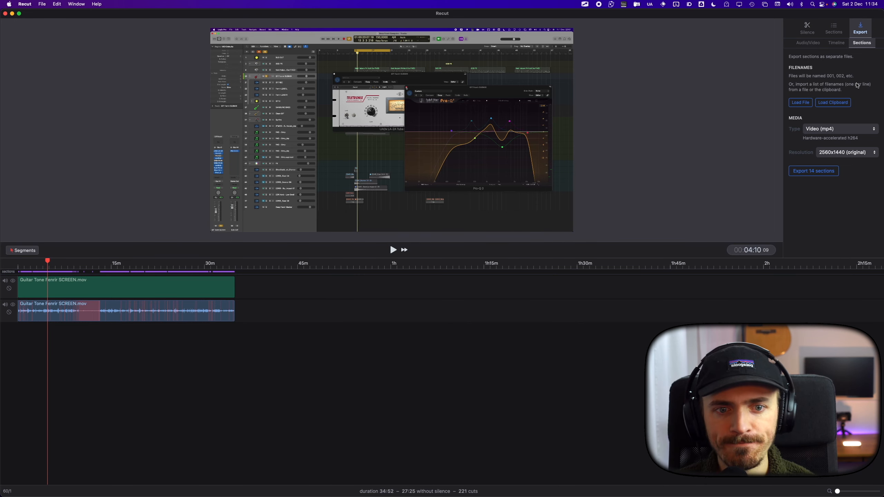
Set export to a Final Cut Pro timeline with the Multicam option enabled.
left_click(809, 58)
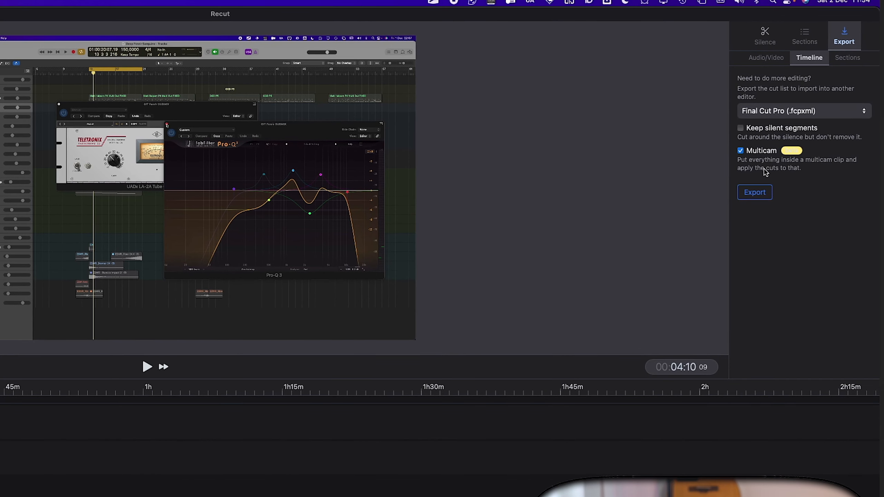
mouse_move(764, 171)
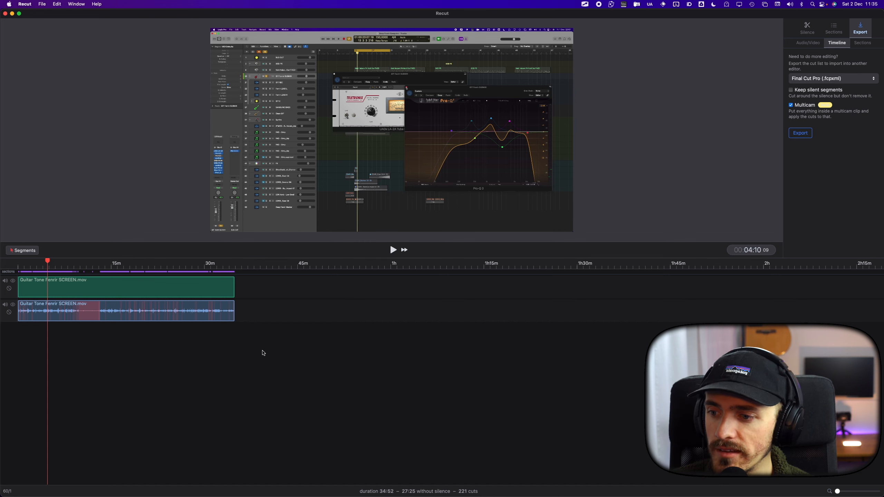
mouse_move(541, 36)
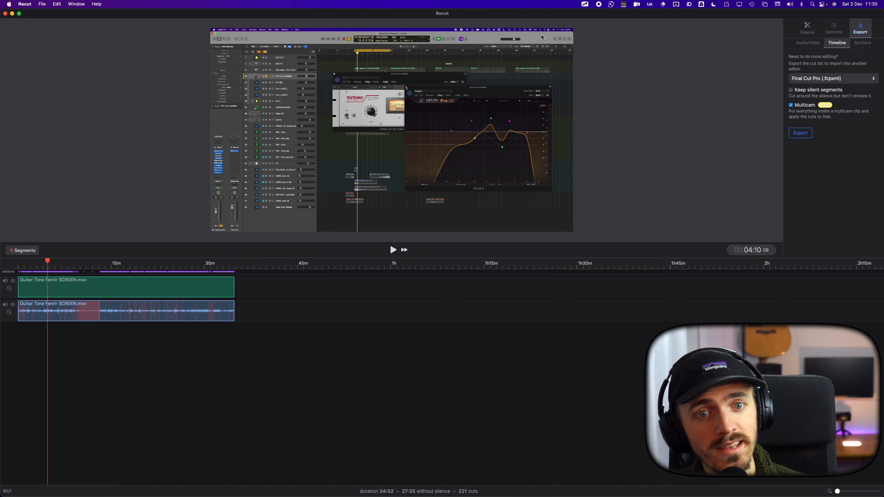